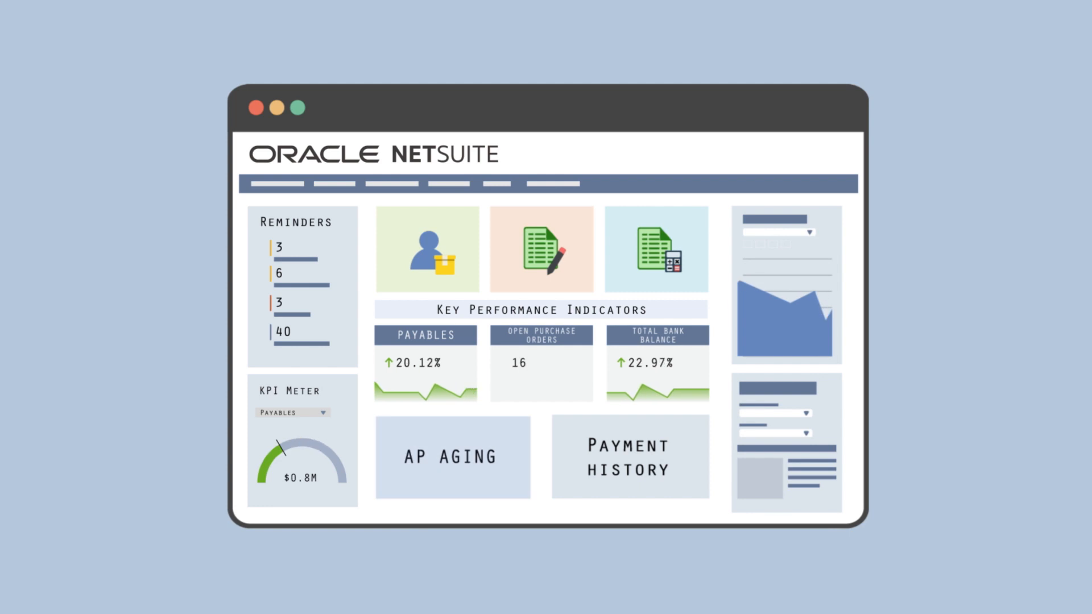
Step: Expand the KPI meter's Payables dropdown to show Payables, POs and Spend by Vendor
{"action": "left_click", "coordinate": [452, 457]}
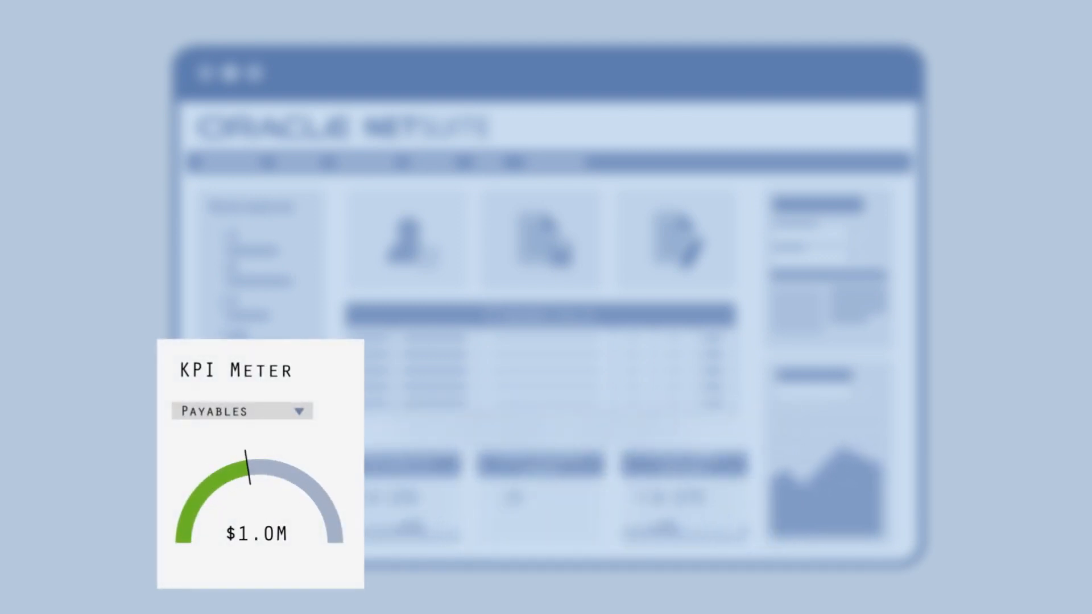
{"action": "left_click", "coordinate": [243, 411]}
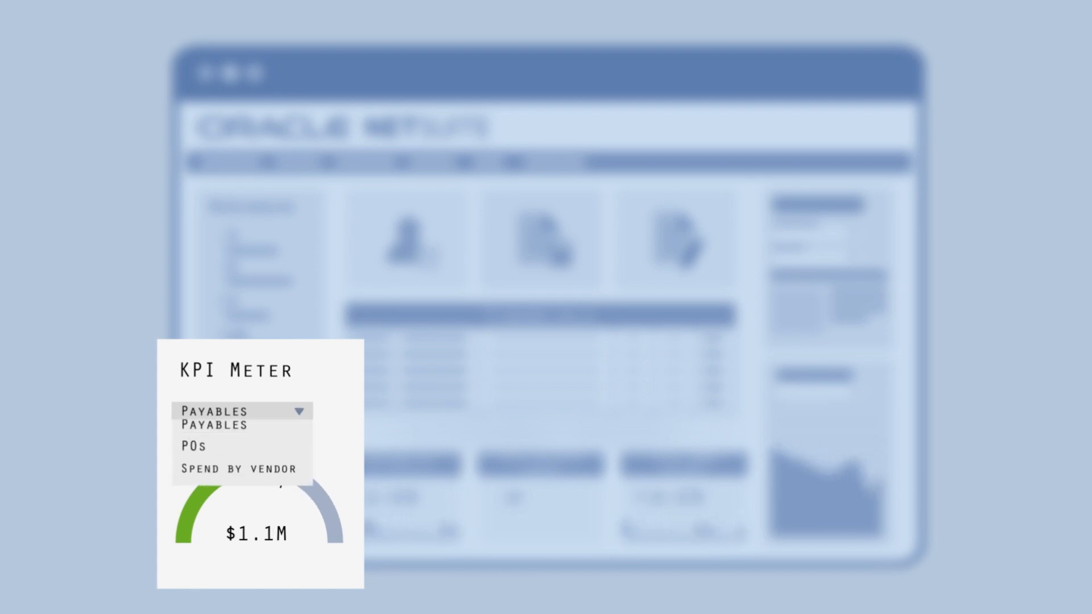